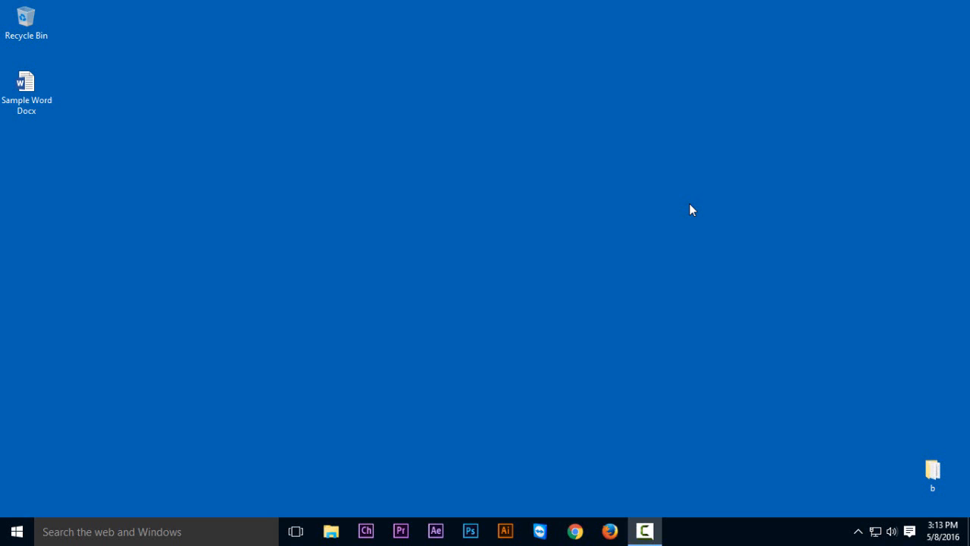
mouse_move(446, 135)
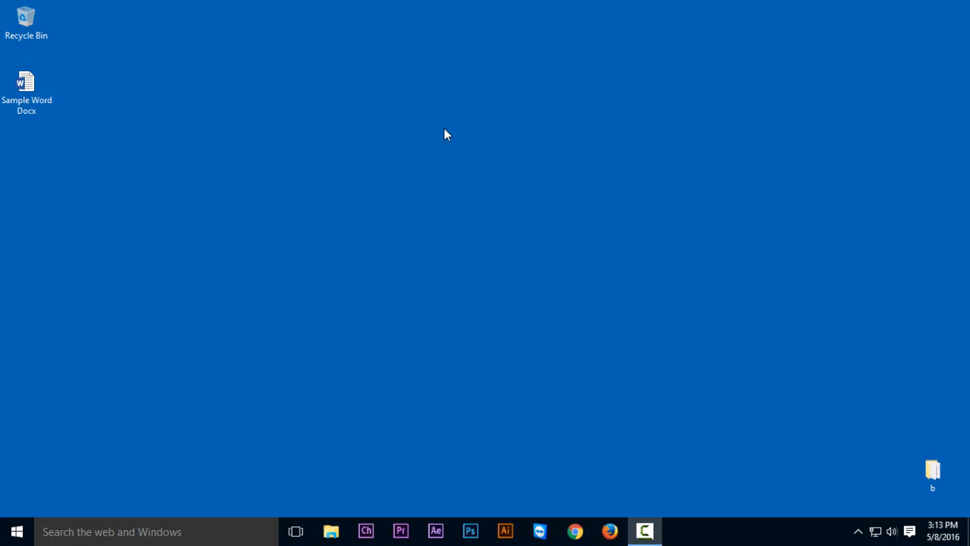
Open Sample Word Docx from the desktop in Word and show its File Info page.
click(27, 87)
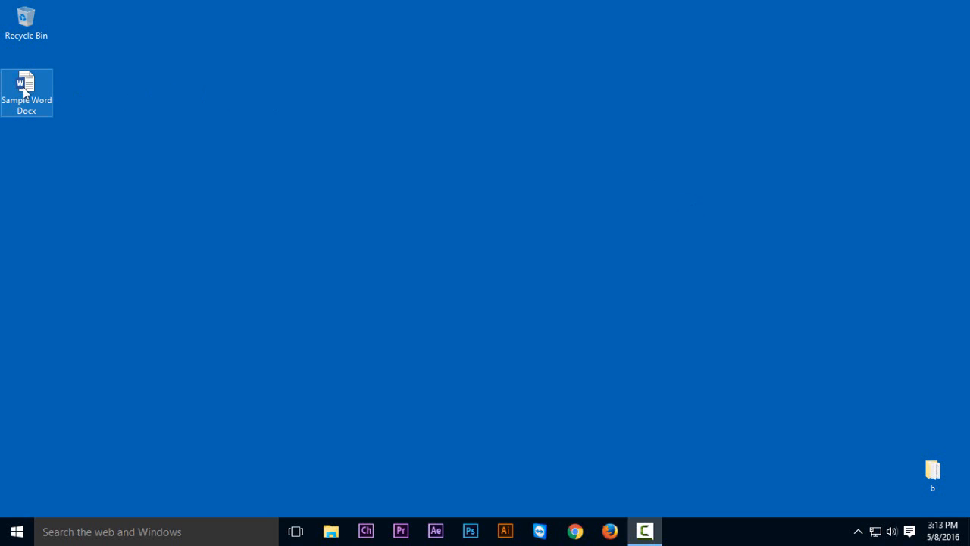
double_click(27, 83)
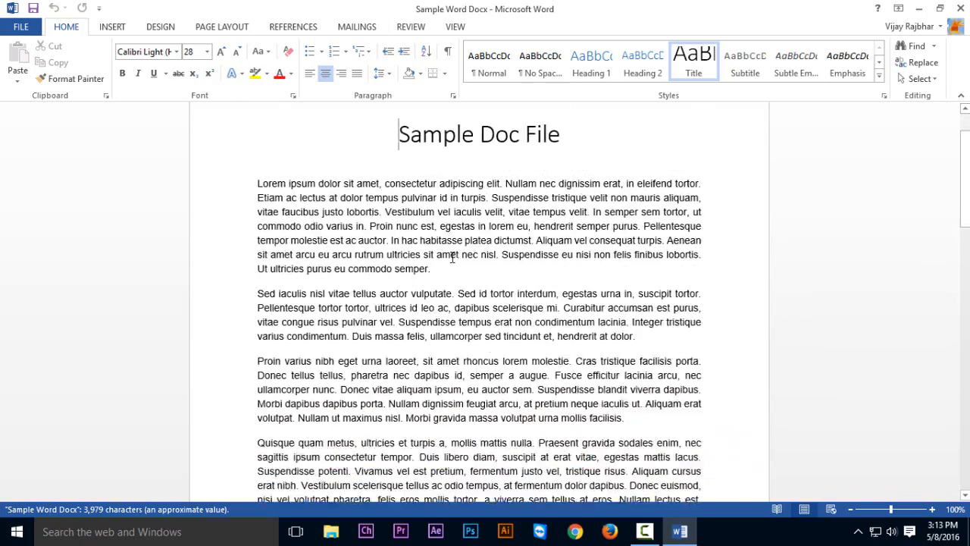
scroll(down, 3)
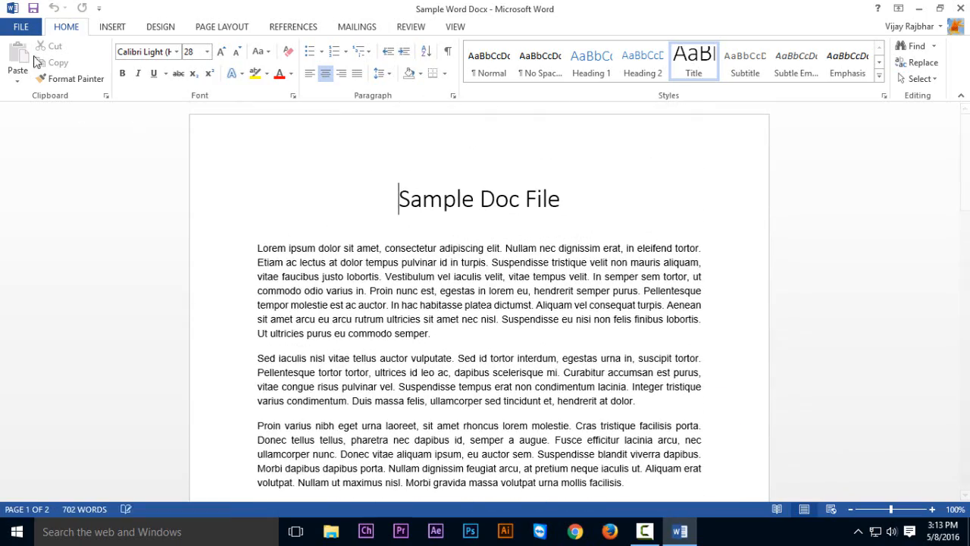
click(21, 27)
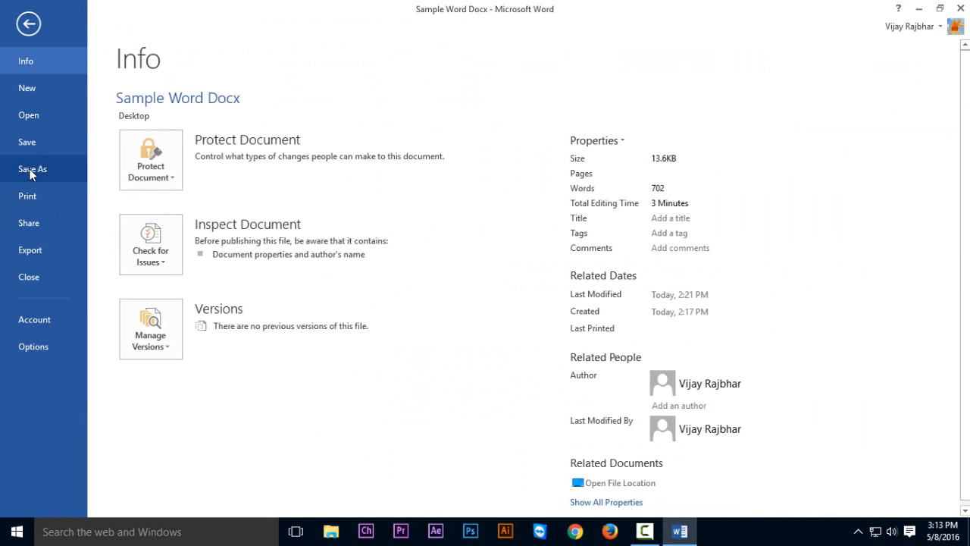
Save a copy as PDF to the Desktop, keeping 'Open file after publishing' on.
click(32, 168)
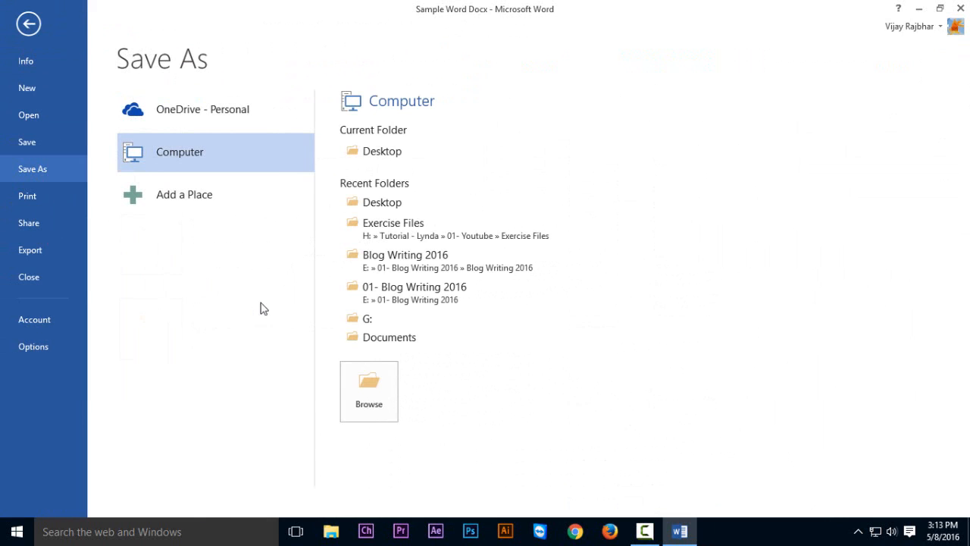
click(369, 391)
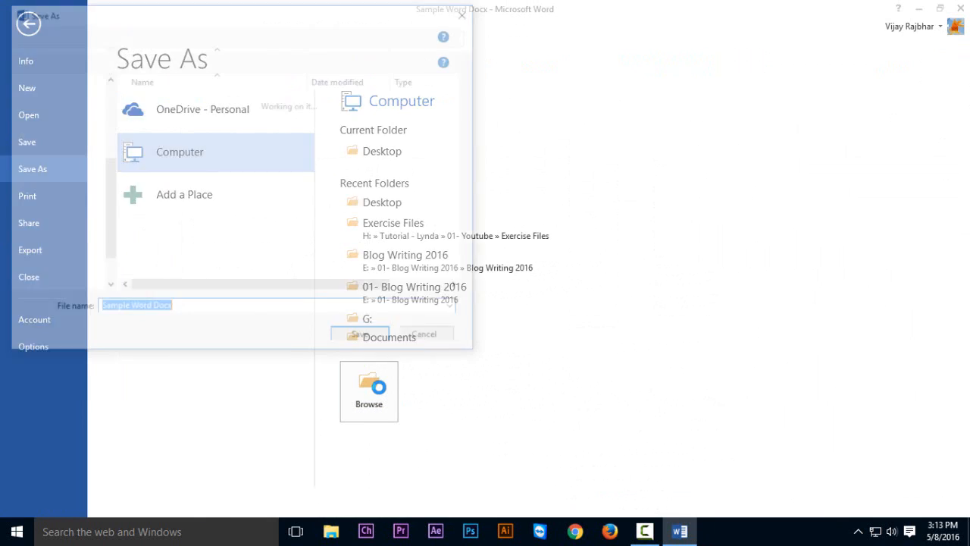
click(368, 391)
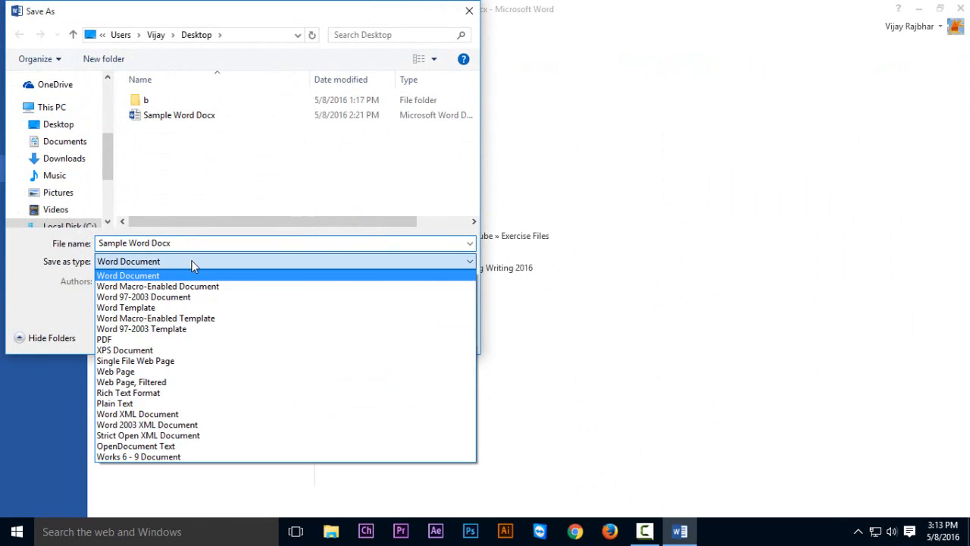
mouse_move(121, 340)
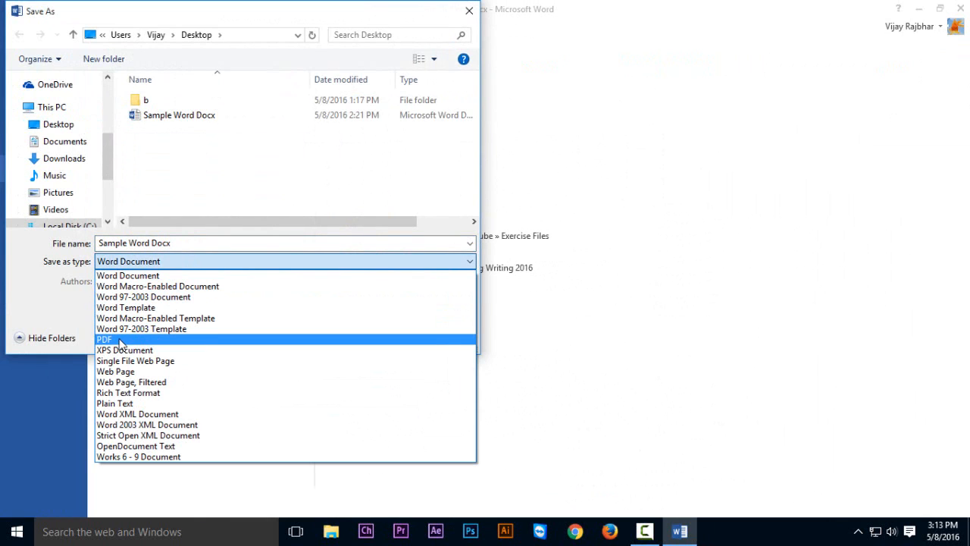
click(104, 340)
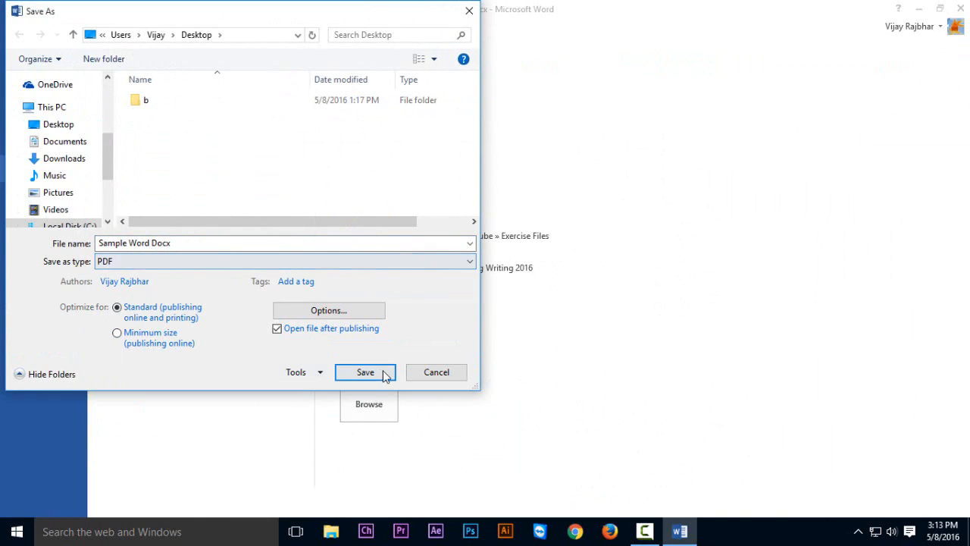
click(364, 371)
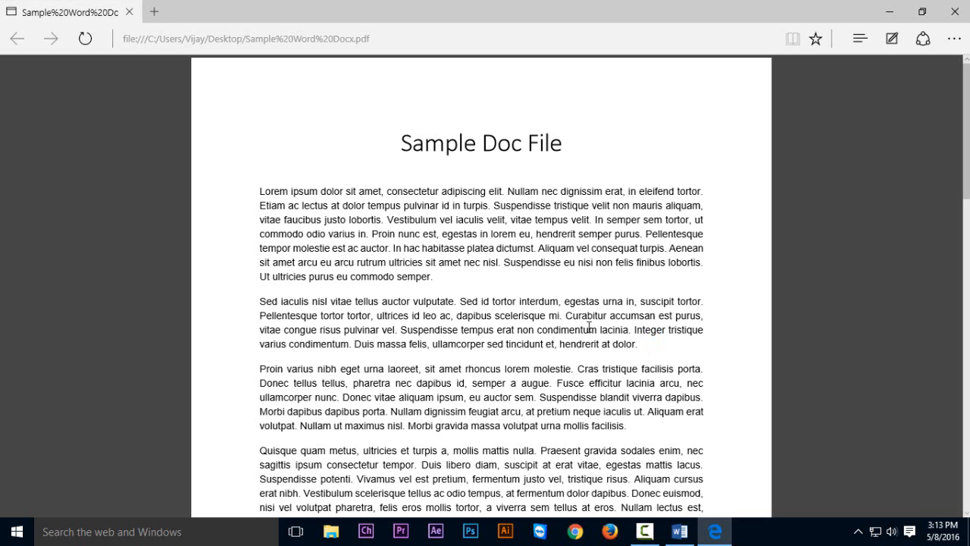
Scroll down through the exported Sample Doc File PDF in Edge.
scroll(down, 3)
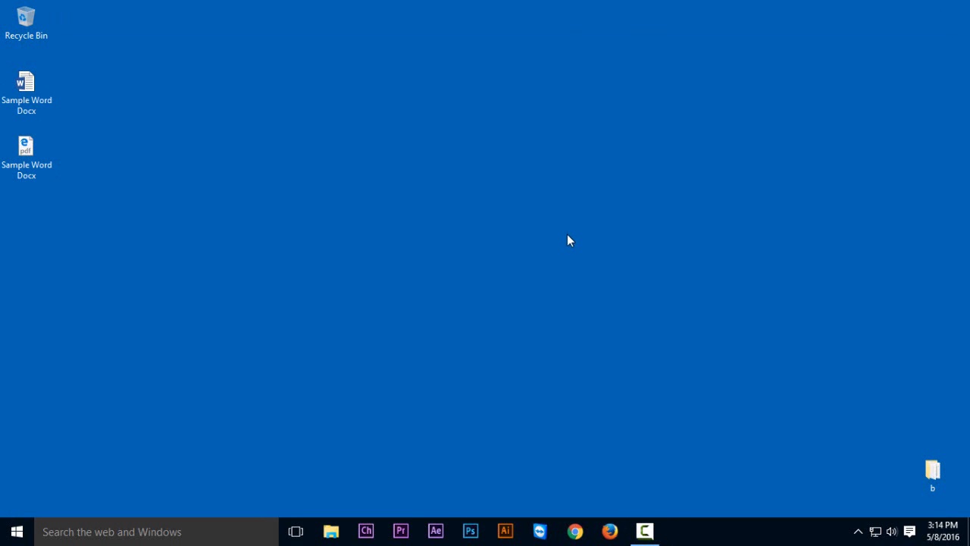
mouse_move(442, 317)
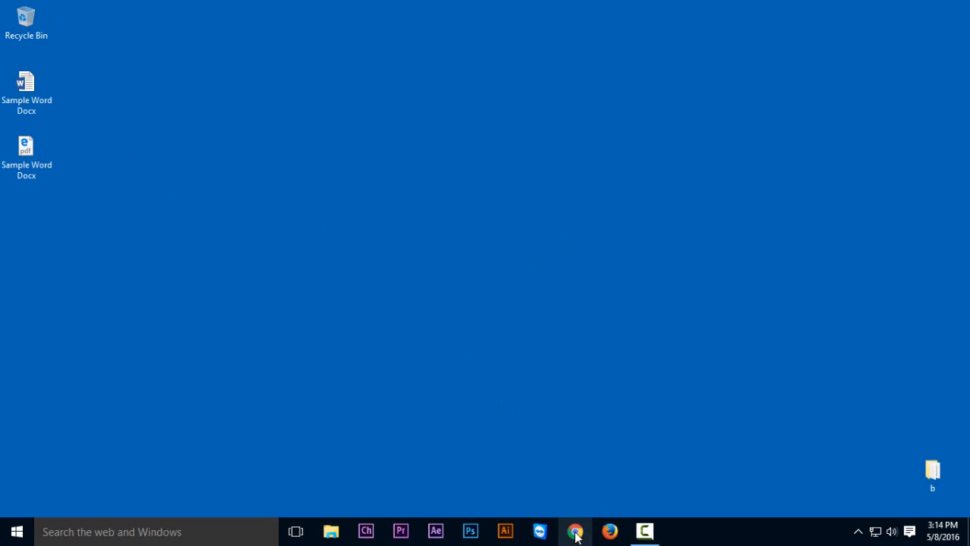
Launch Chrome and run a Google search for 'docx to pdf'.
click(576, 531)
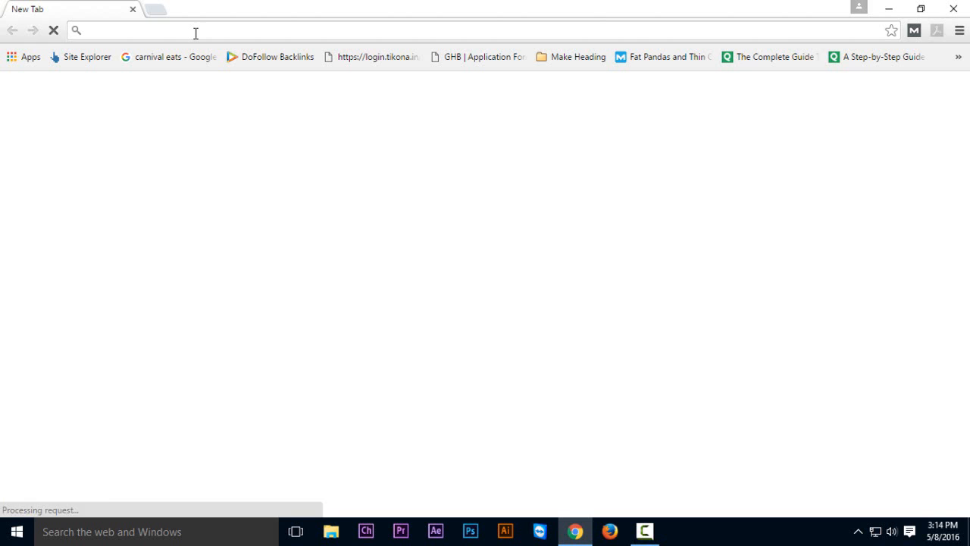
text(google.co.in/?gfe_rd=cr&ei=cgovV-bHJsuL8QeCjo3gCg&gws_rd=ssl)
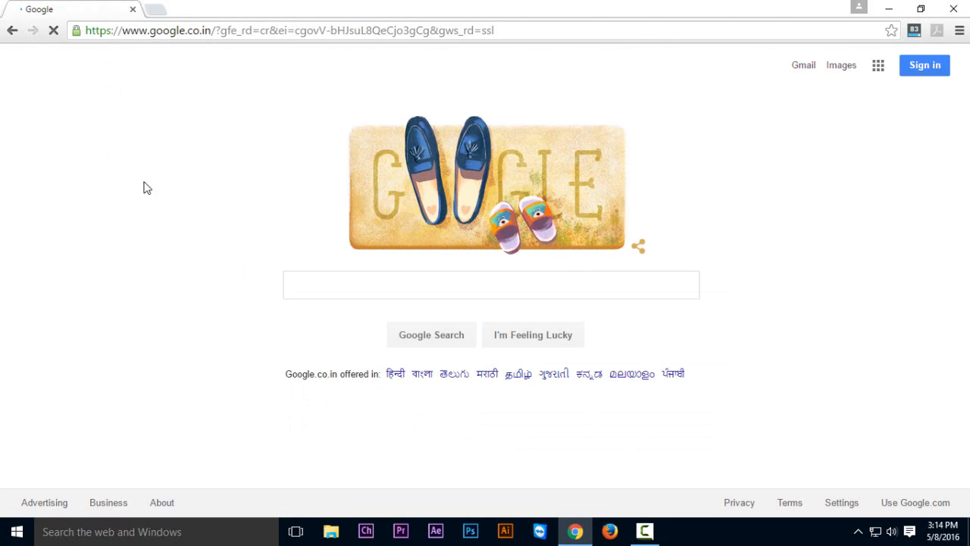
text(docx to)
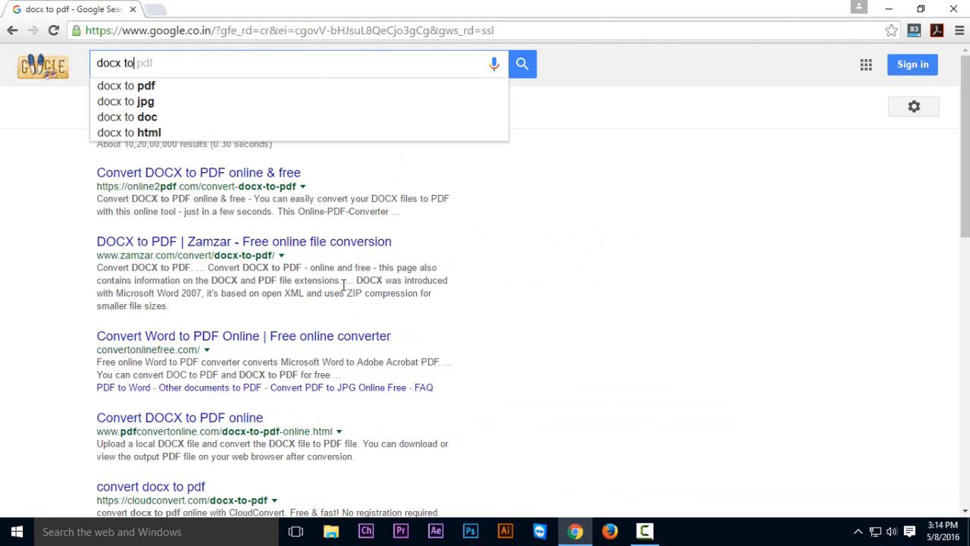
click(126, 85)
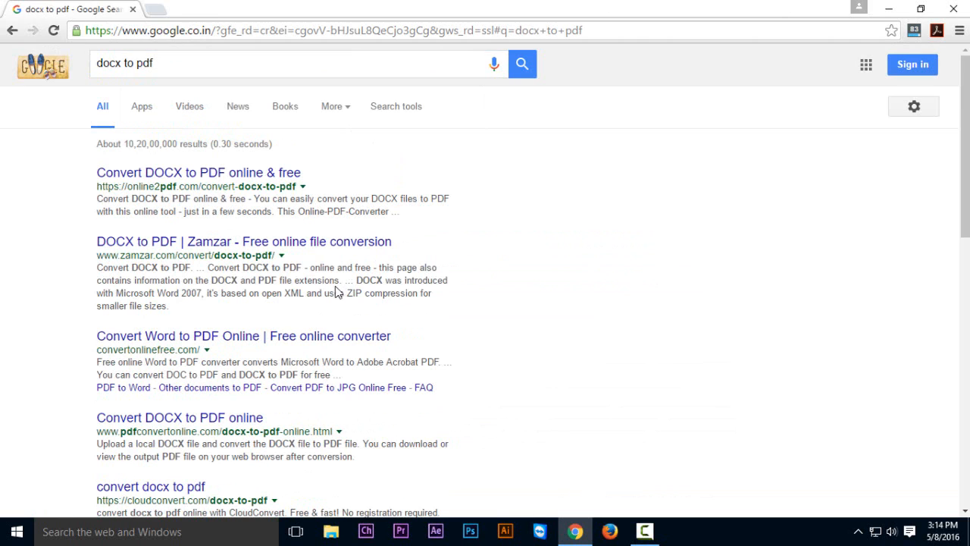
mouse_move(167, 179)
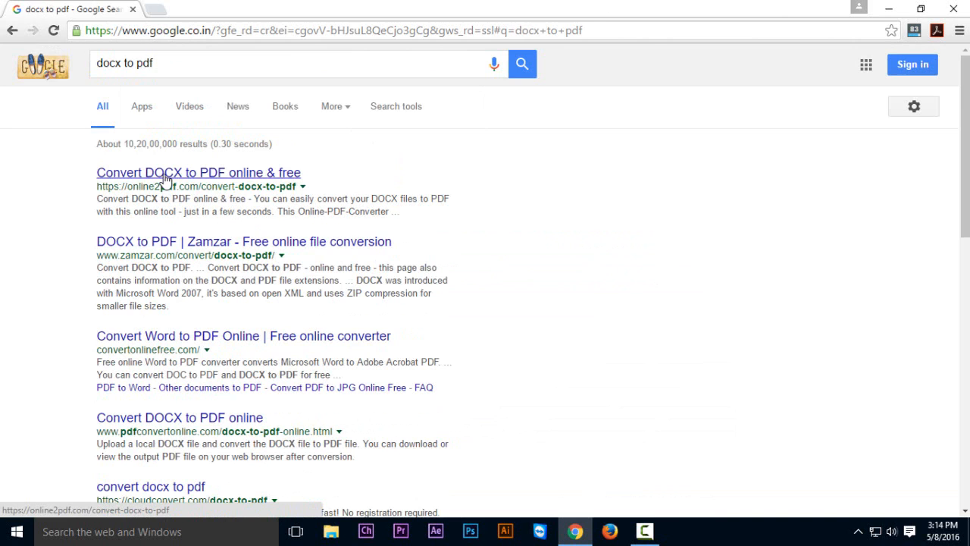
Open the online2pdf.com Convert DOCX to PDF result page.
click(197, 173)
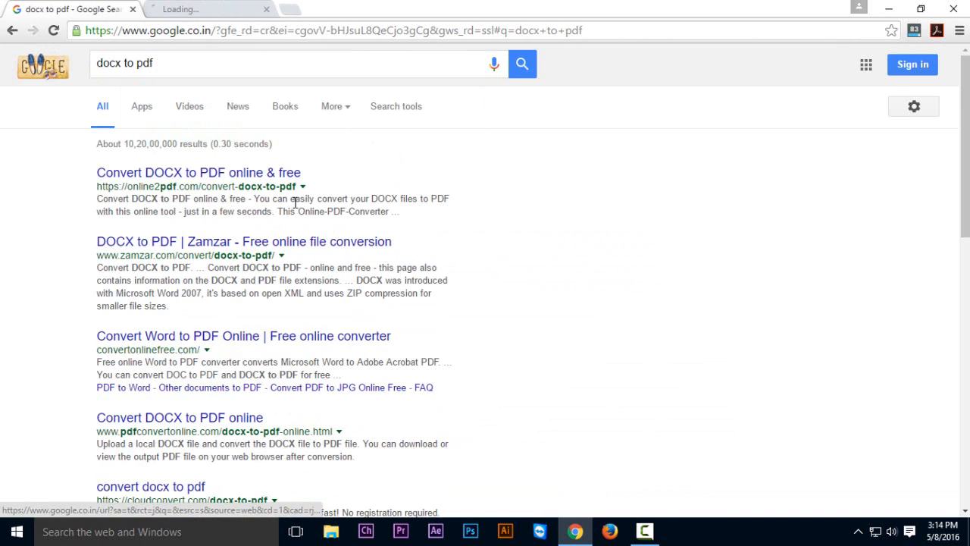
click(197, 173)
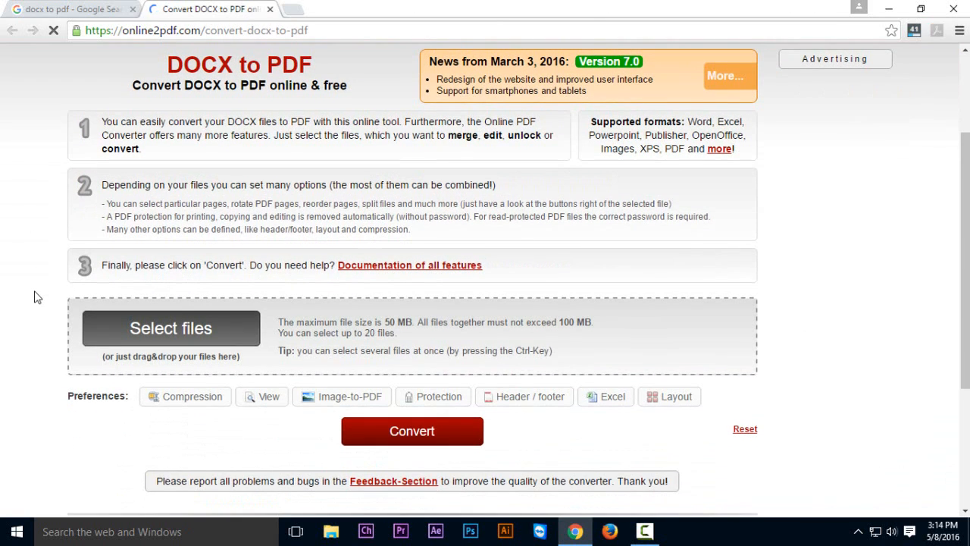
mouse_move(170, 327)
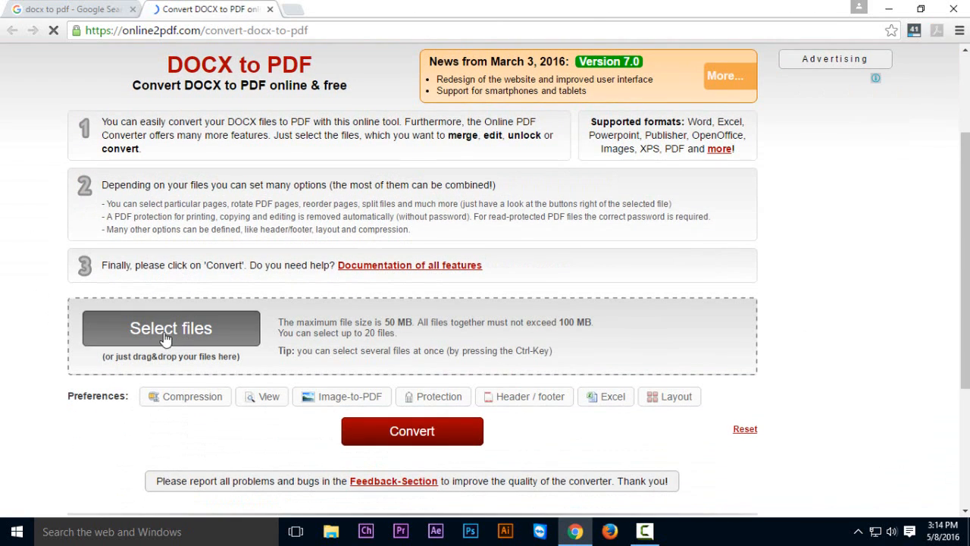
Upload Sample Word Docx to online2pdf and convert it to PDF.
click(170, 327)
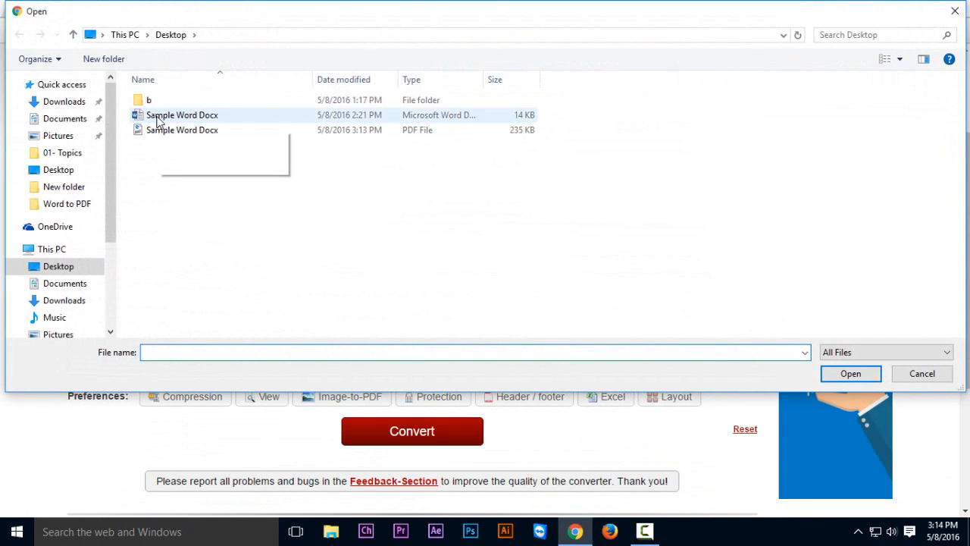
click(922, 373)
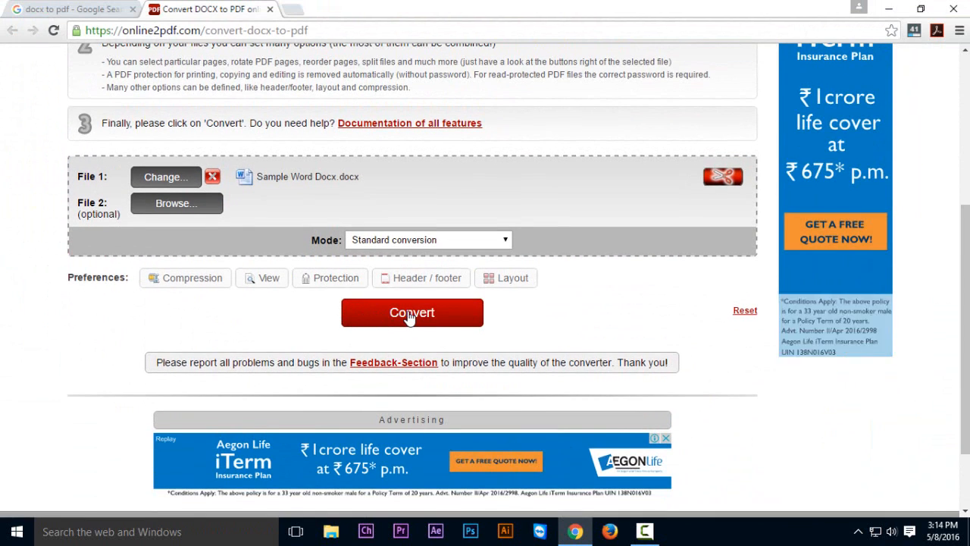
click(412, 312)
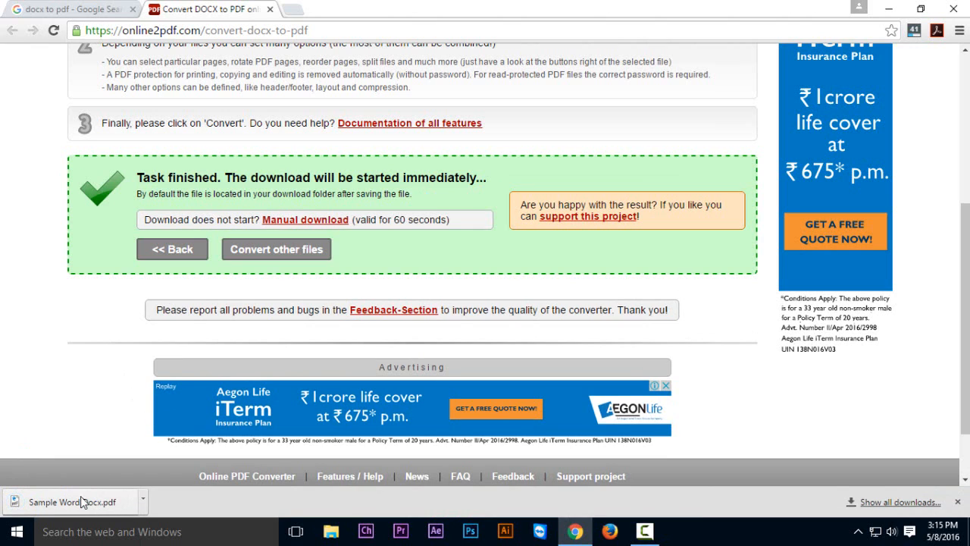
mouse_move(73, 502)
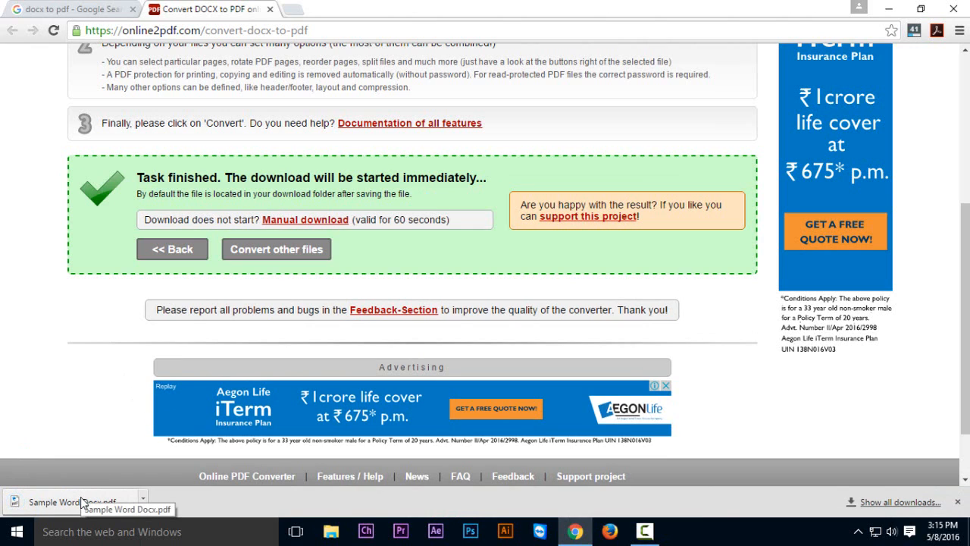
Show the downloaded Sample Word Docx PDF in Downloads and open it in Edge.
click(143, 502)
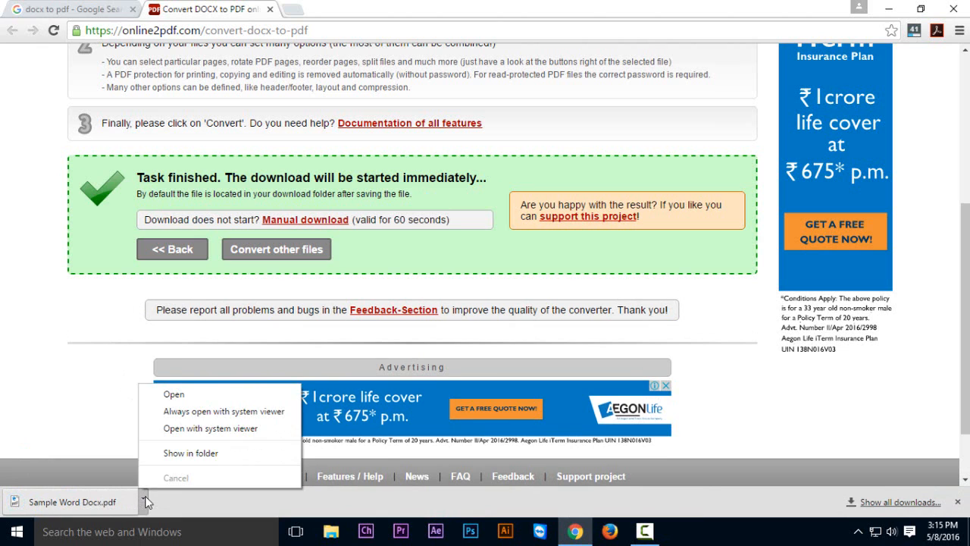
click(191, 452)
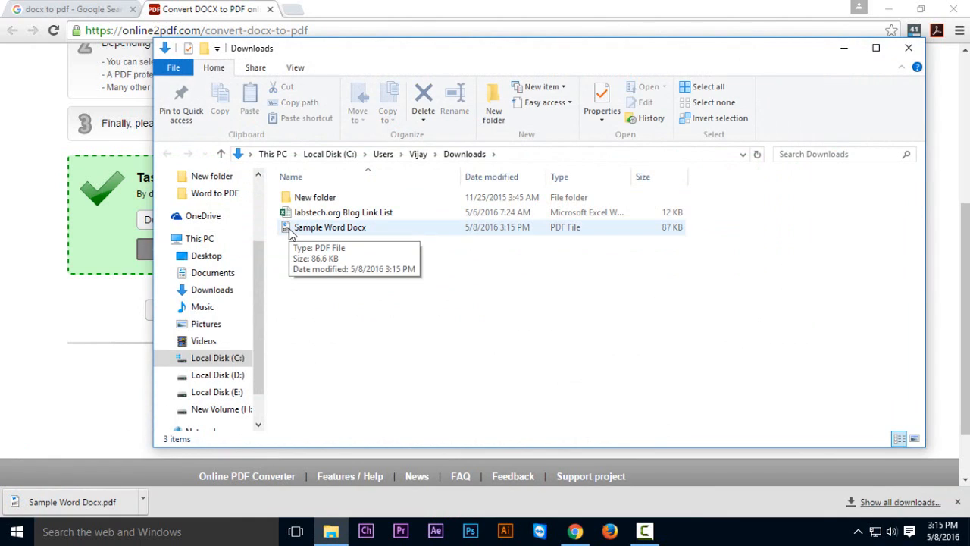
double_click(331, 227)
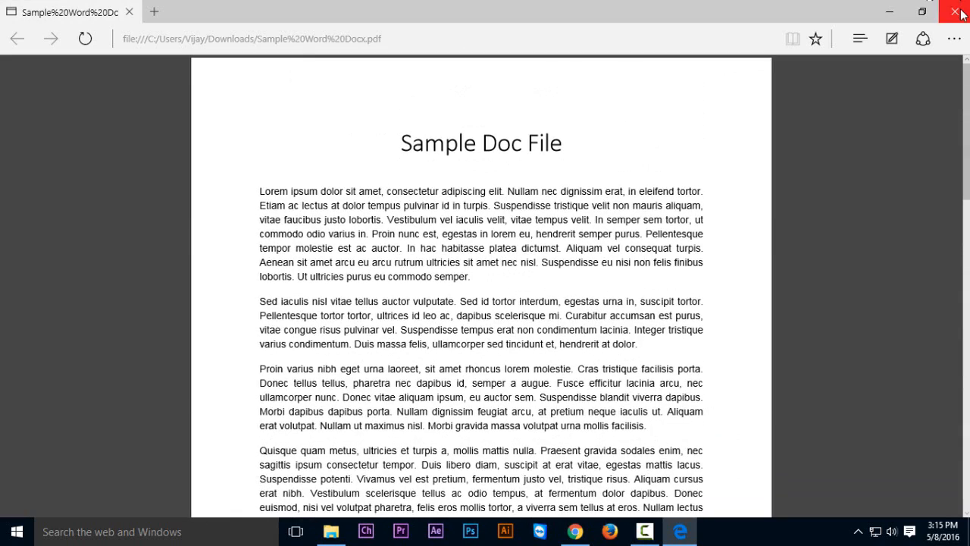
Close the Edge PDF viewer and the Downloads folder, returning to online2pdf.com.
click(958, 12)
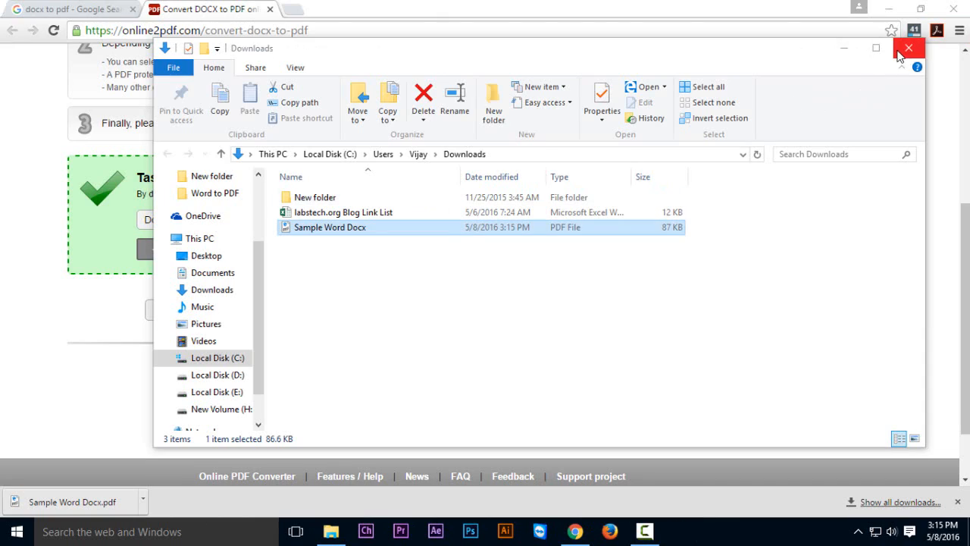
click(910, 47)
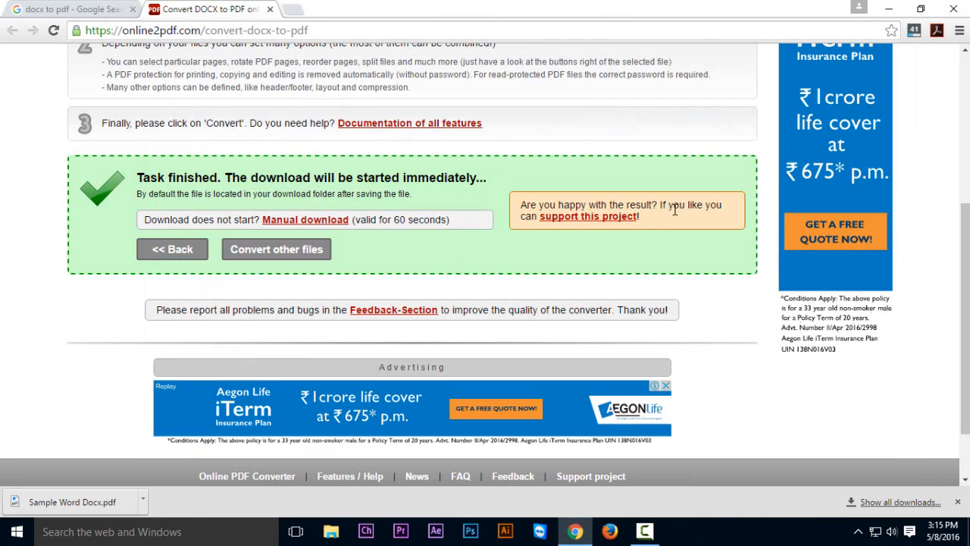